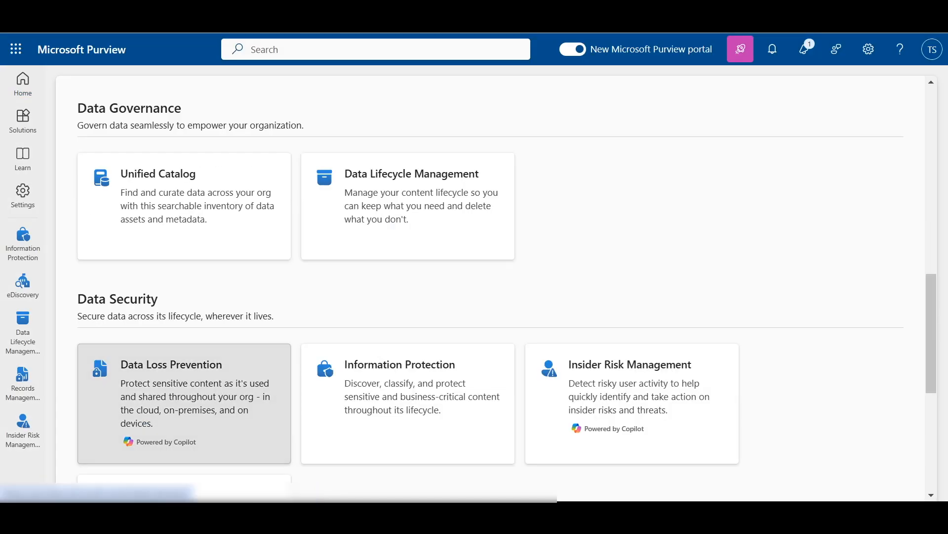
Enter the Data Loss Prevention solution to reach its Data explorer of sensitive info types.
left_click(171, 364)
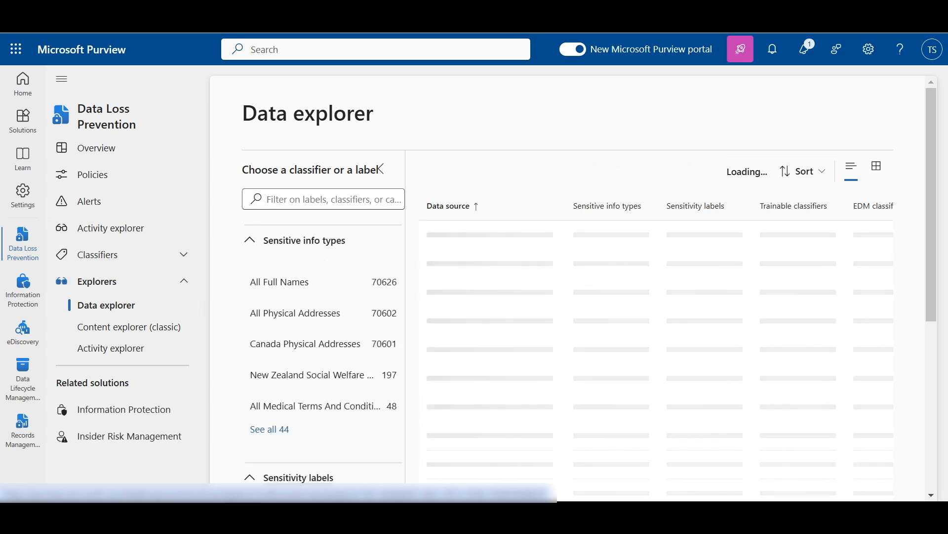
mouse_move(311, 374)
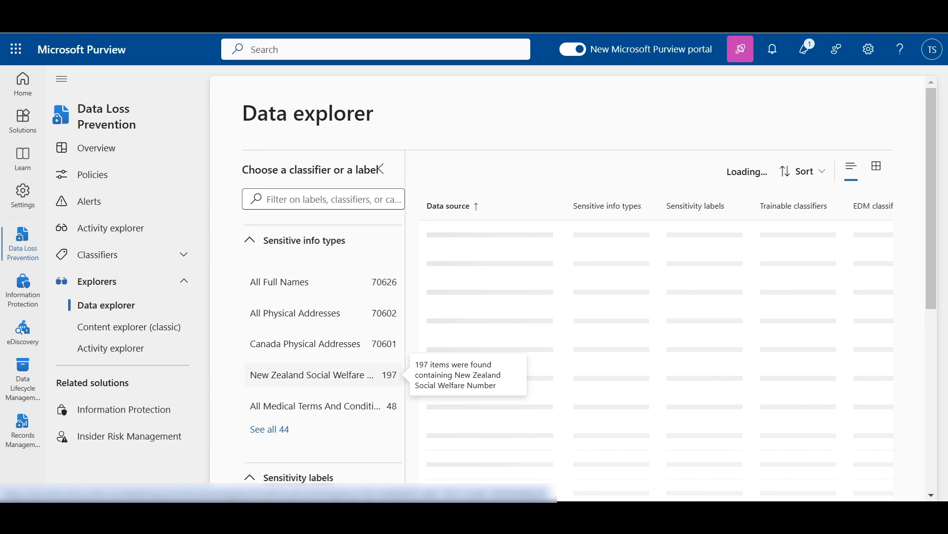